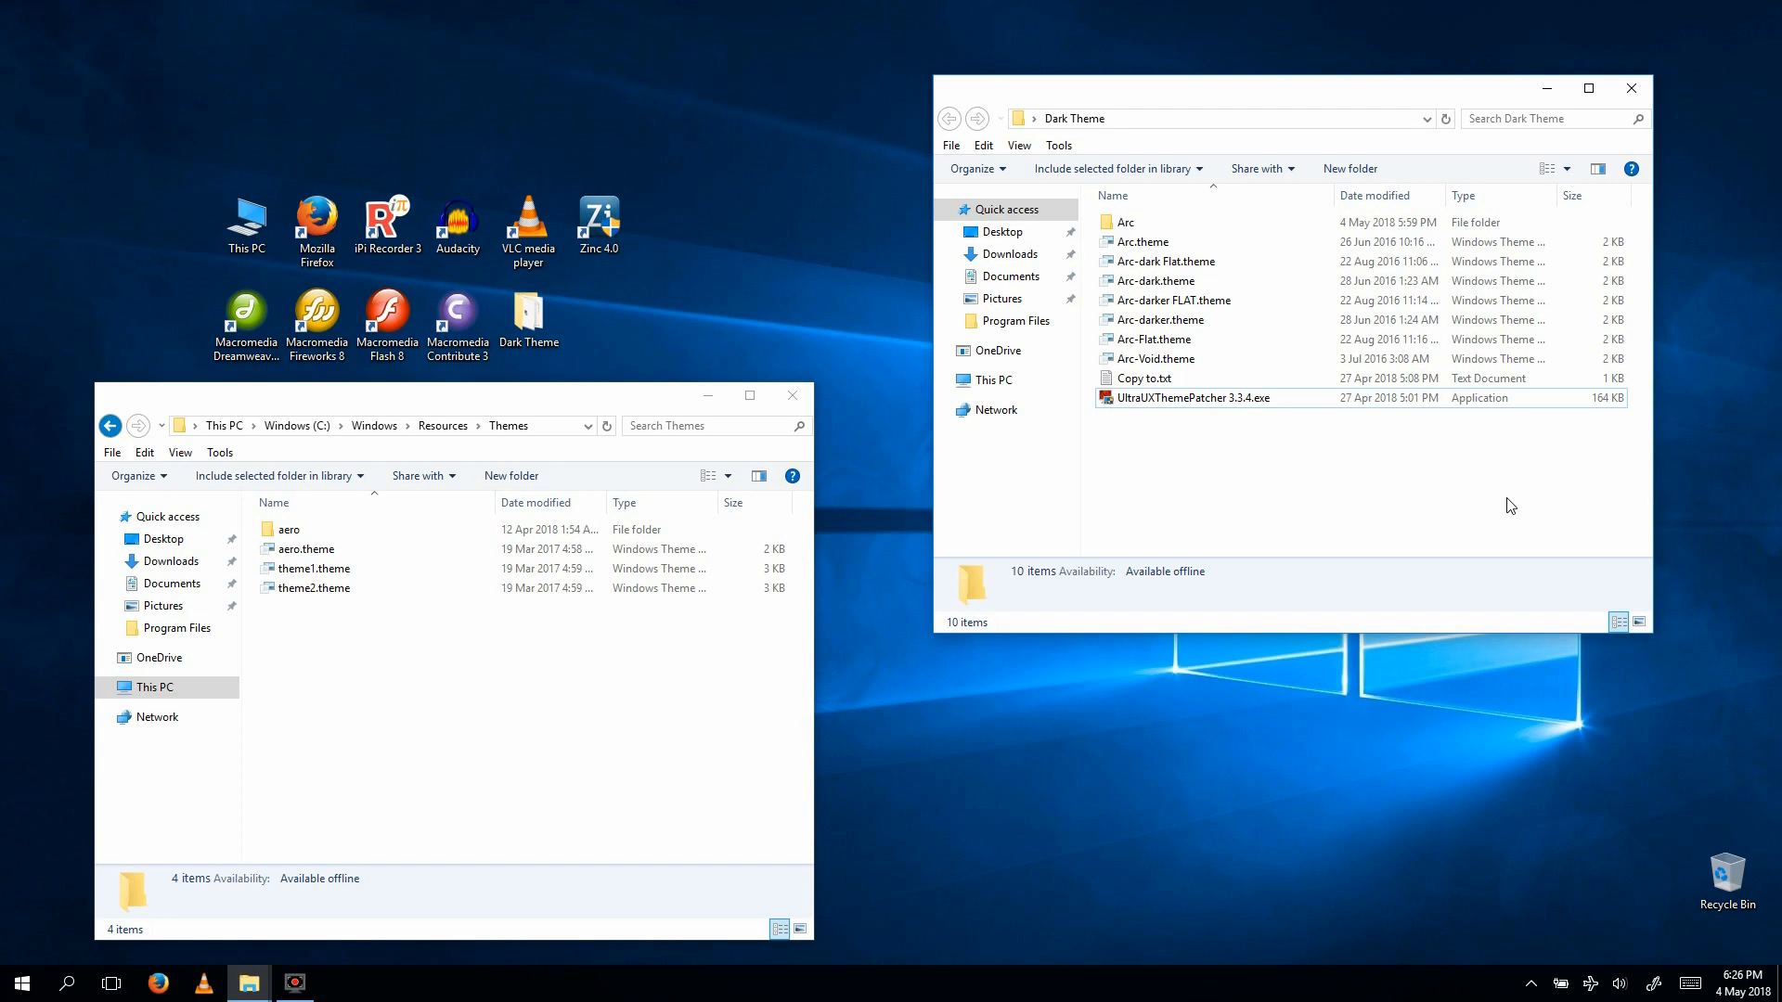
Launch UltraUXThemePatcher 3.3.4 and complete the system file patch installation.
double_click(1192, 398)
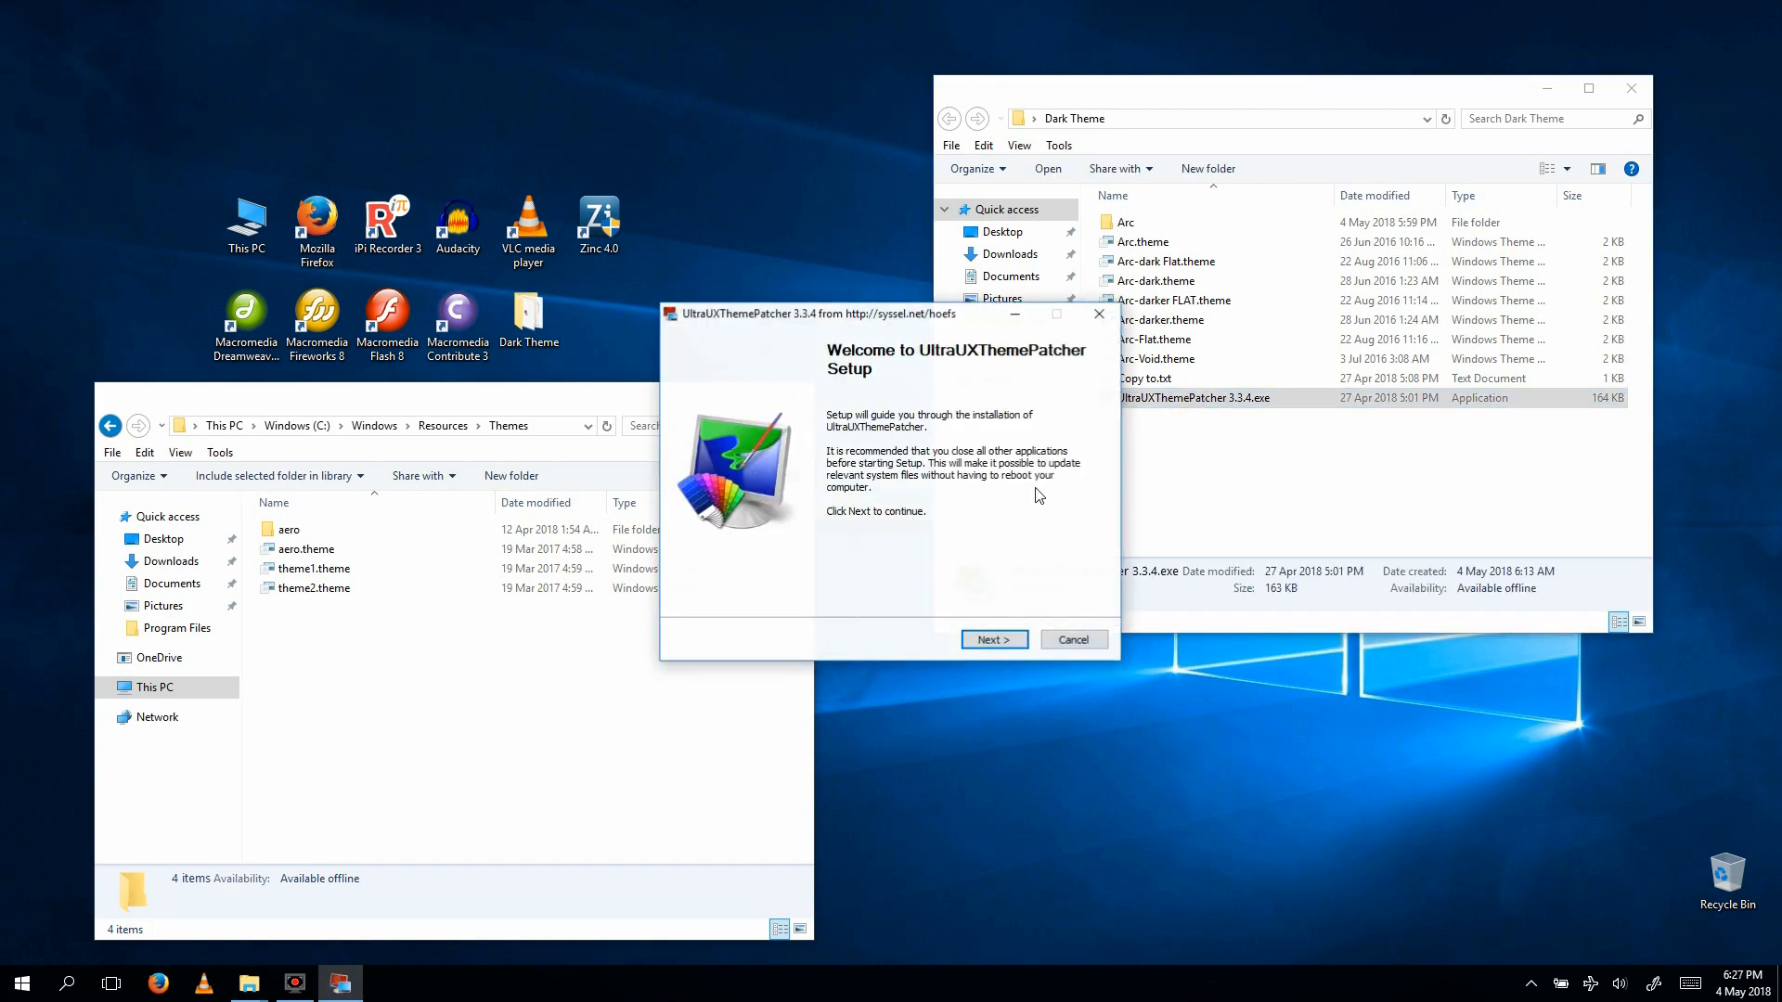
left_click(991, 638)
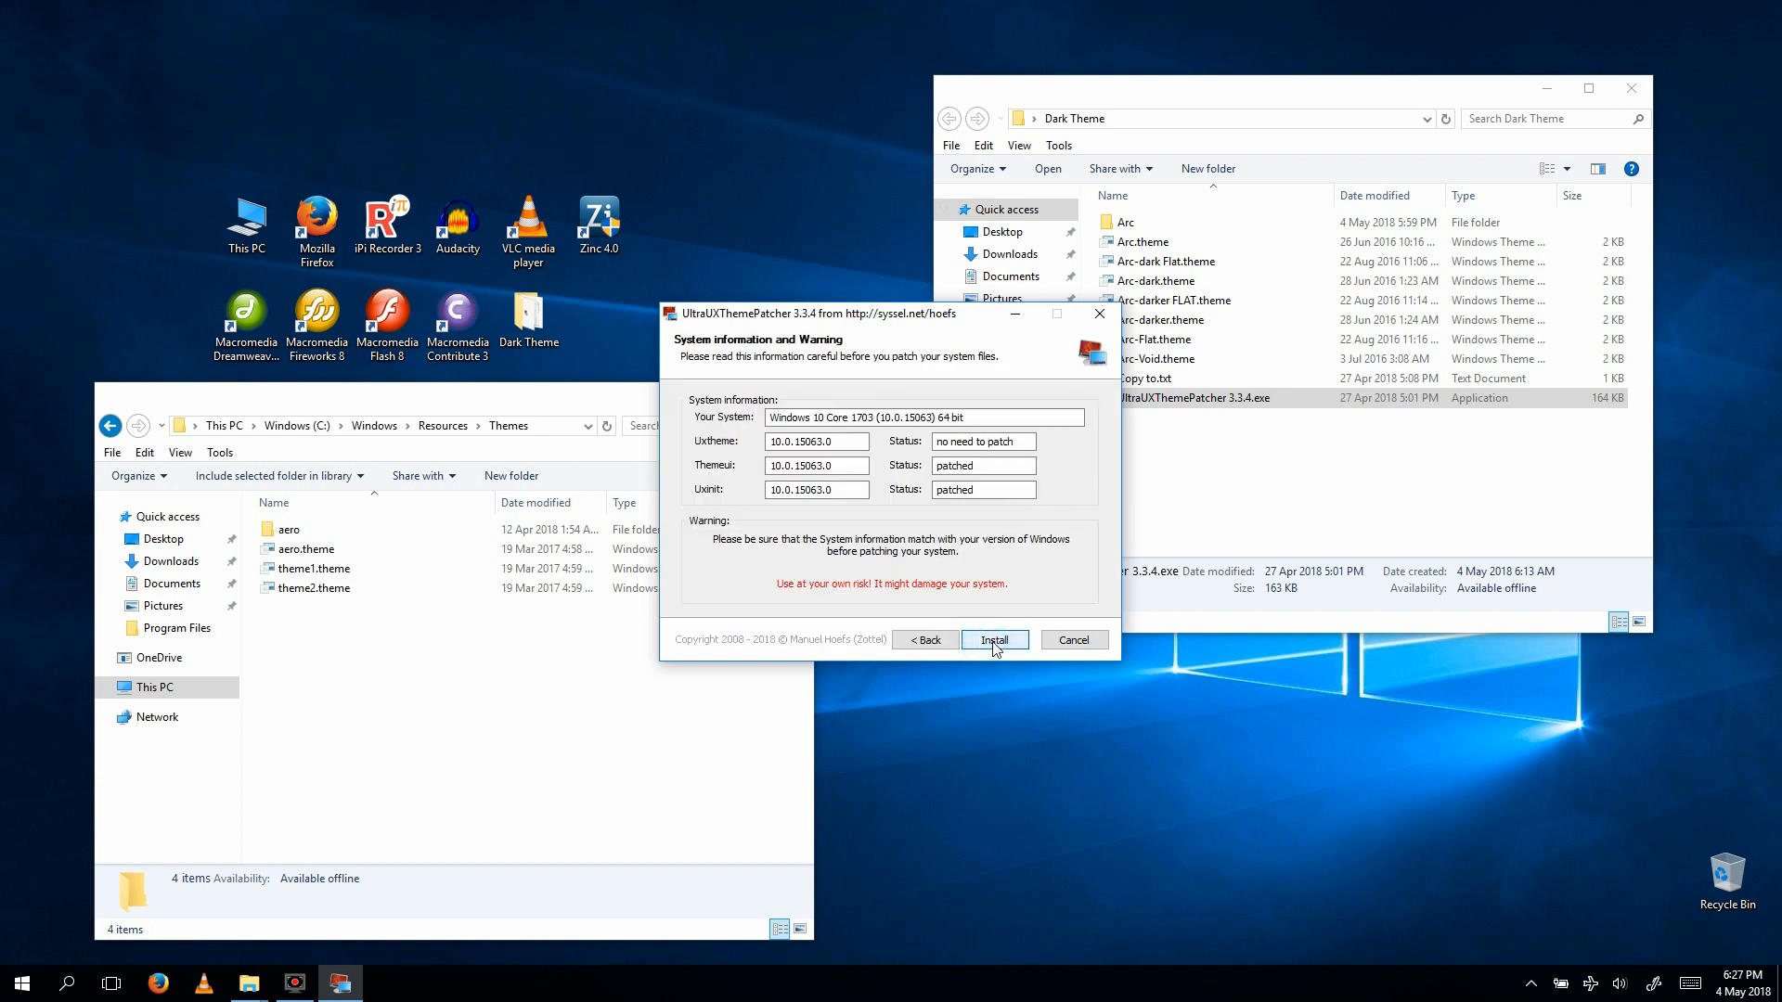
left_click(991, 639)
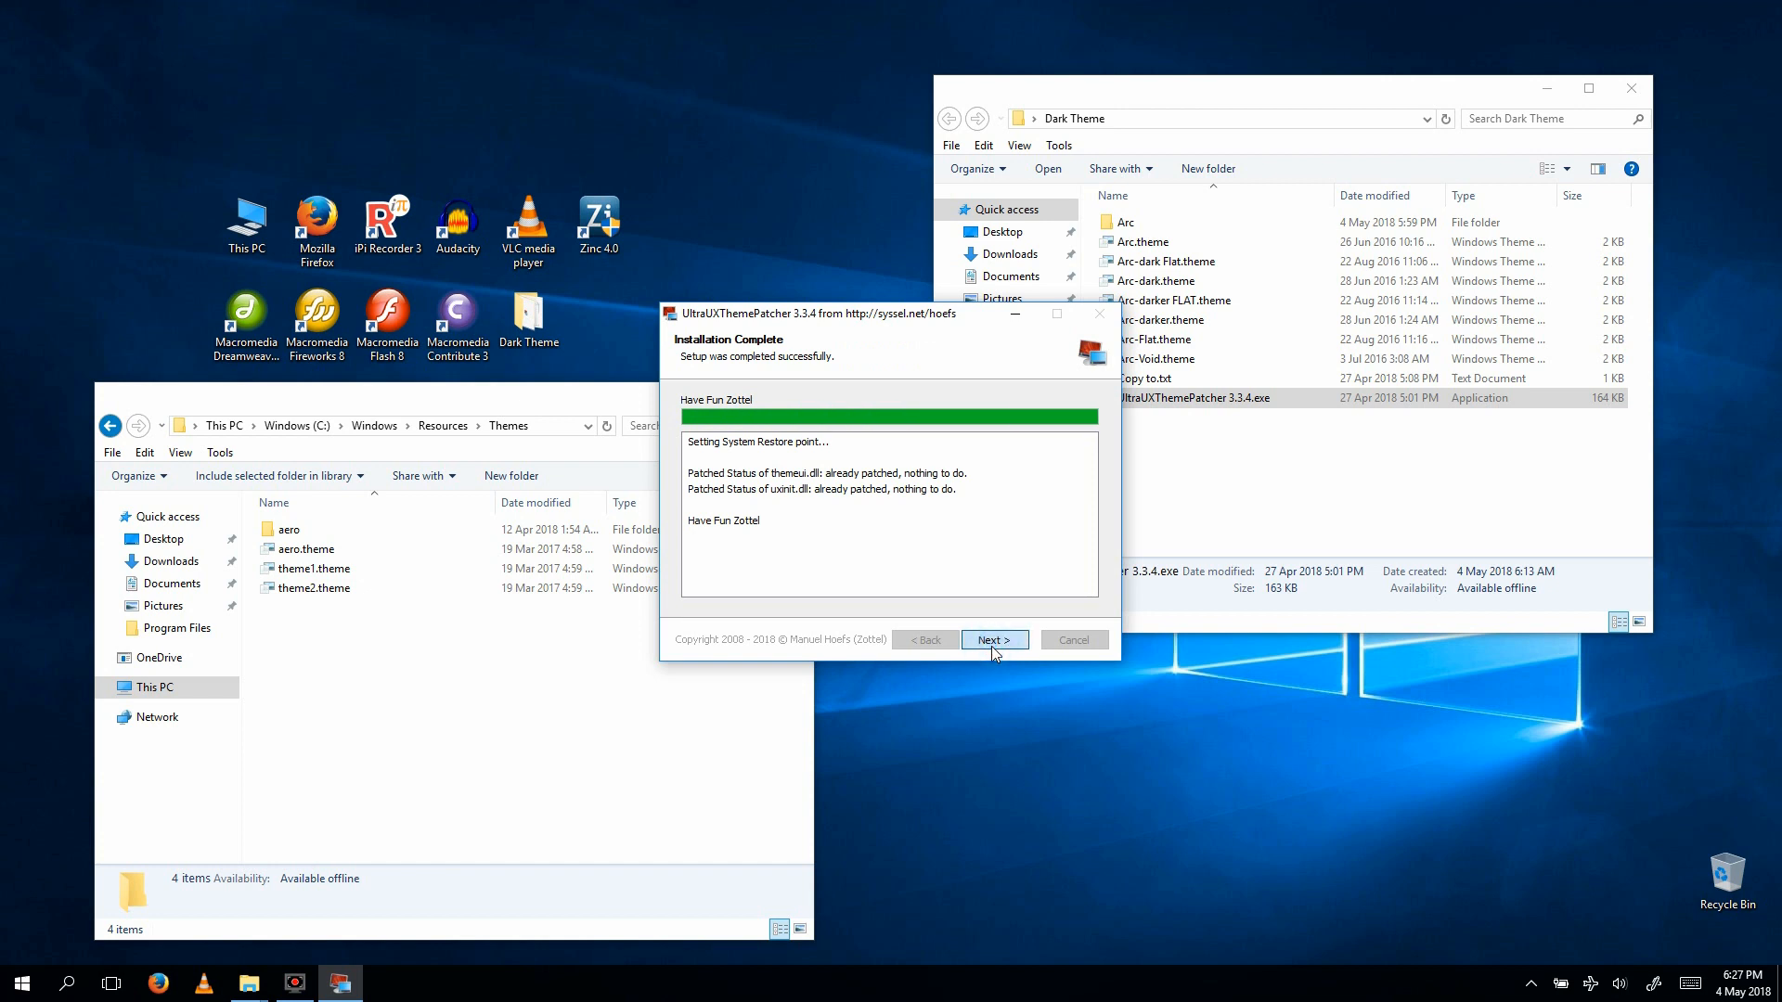
left_click(991, 639)
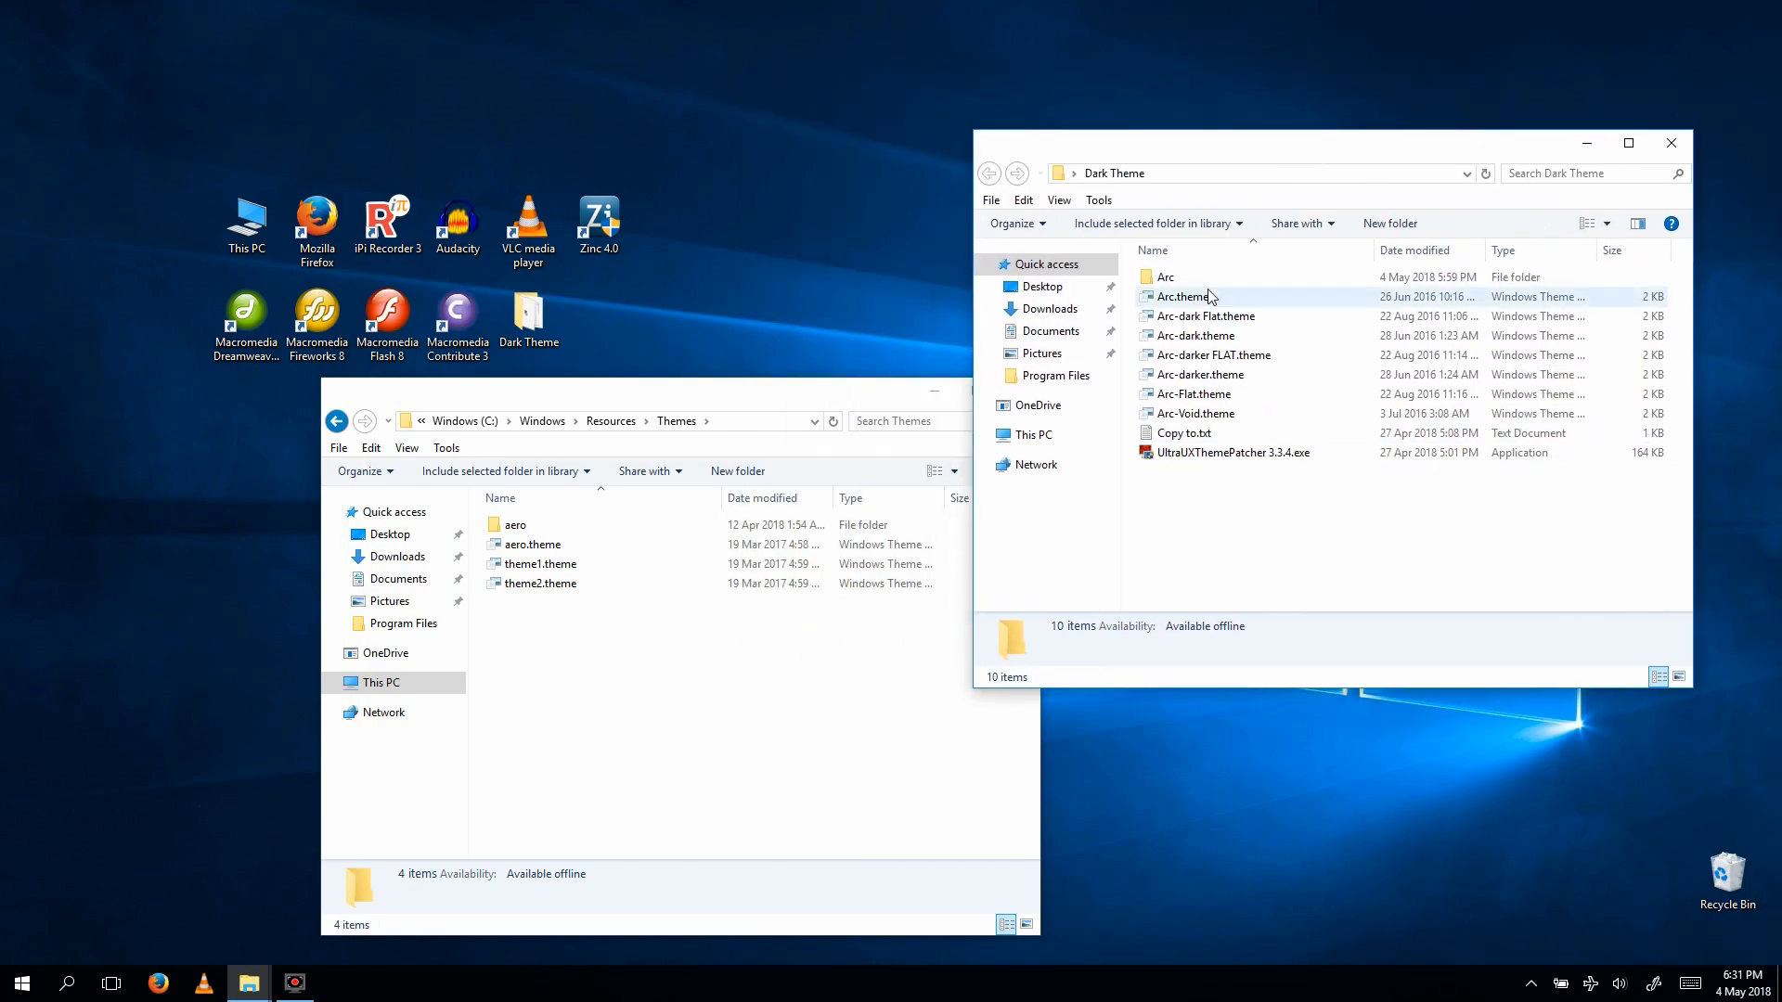
Paste the Arc folder and .theme files into C:\Windows\Resources\Themes with administrator permission.
left_click(1202, 412)
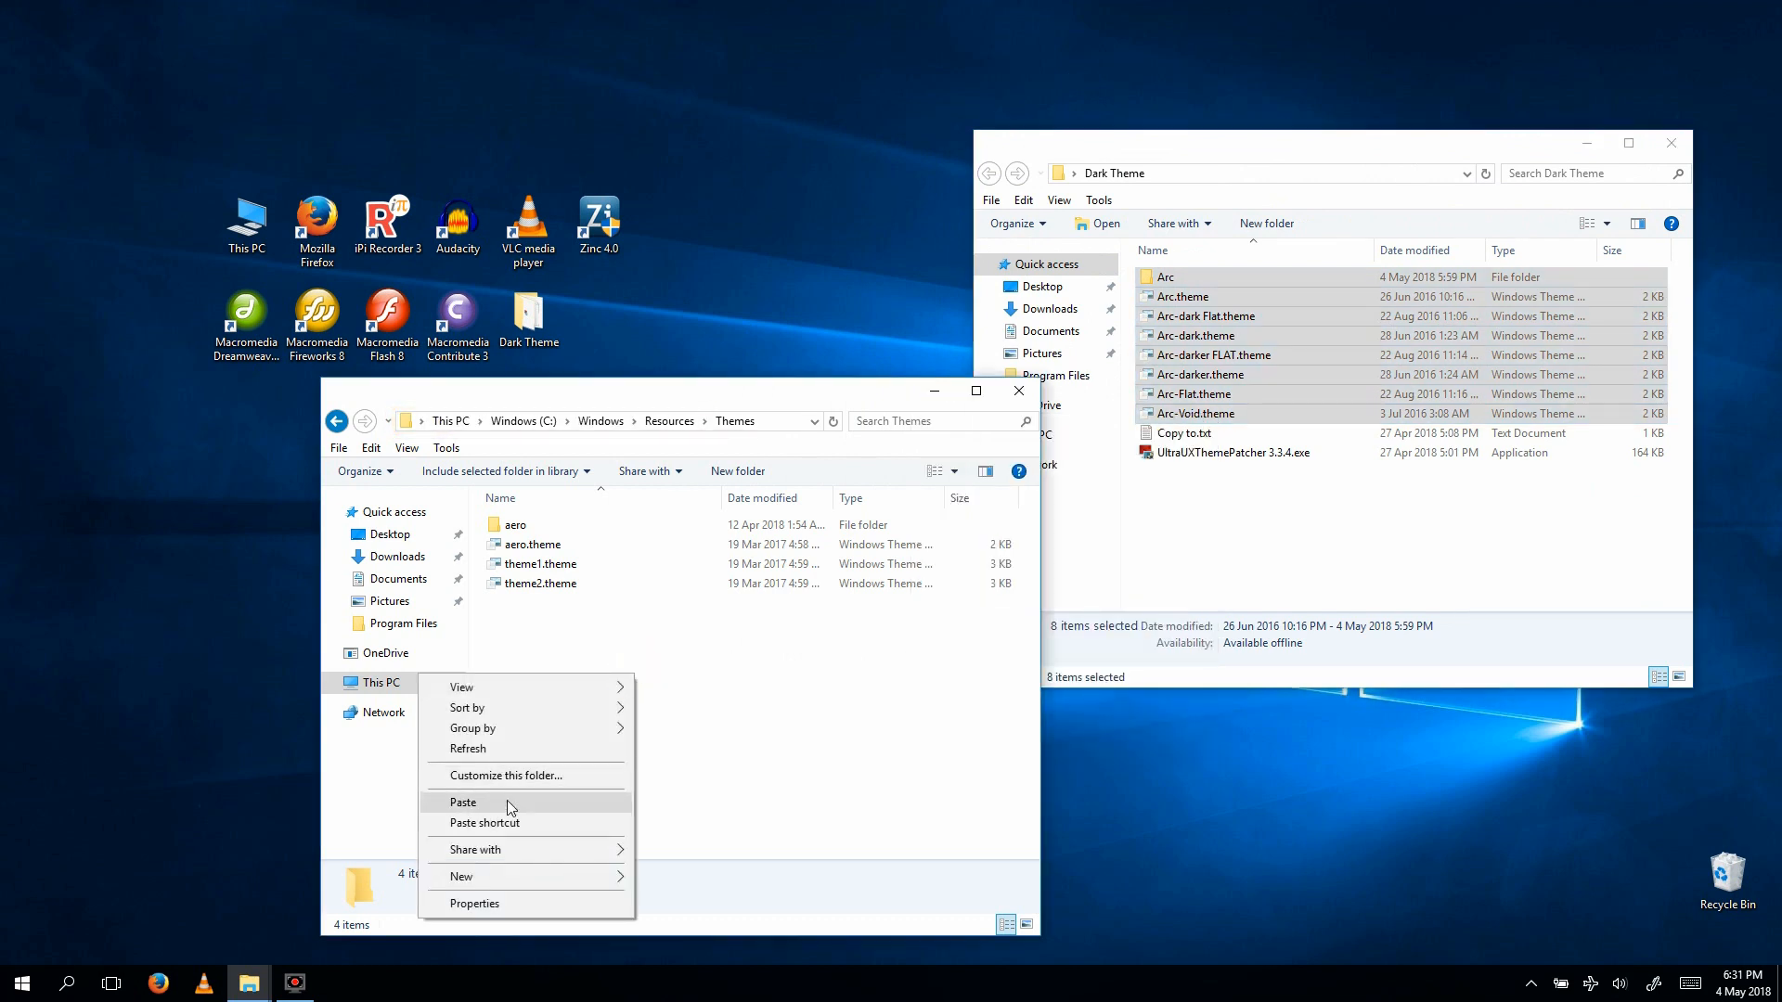
left_click(463, 802)
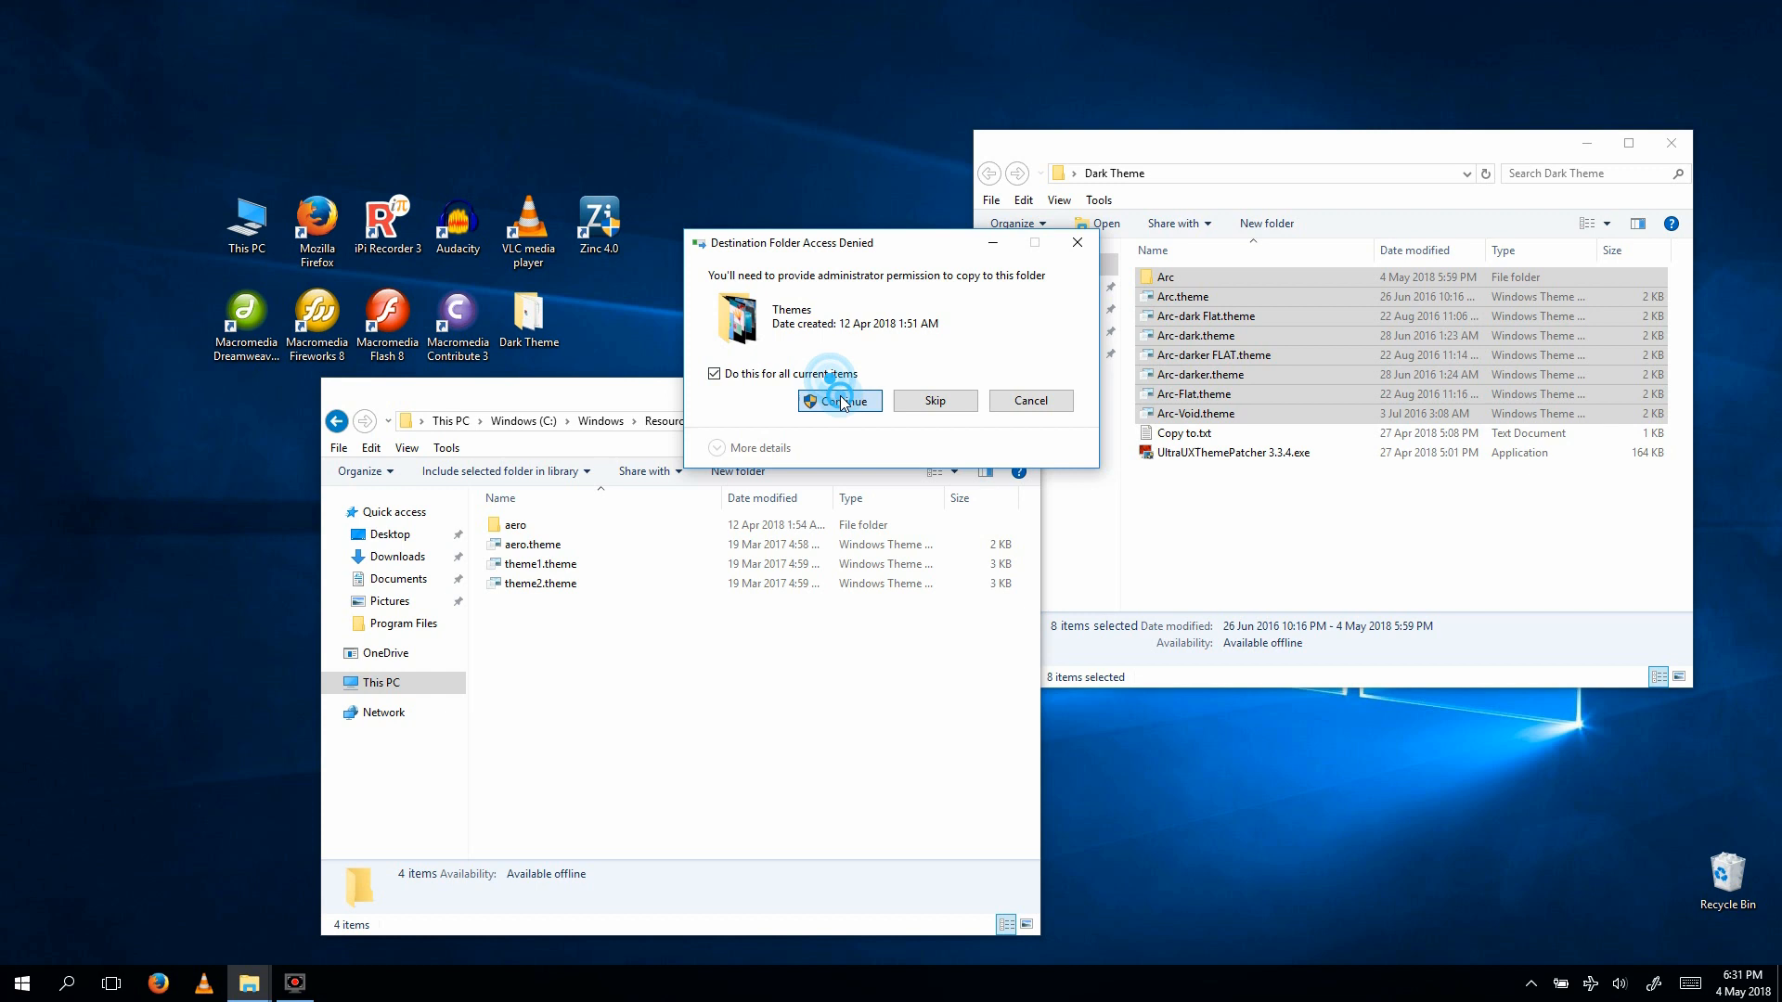
left_click(839, 401)
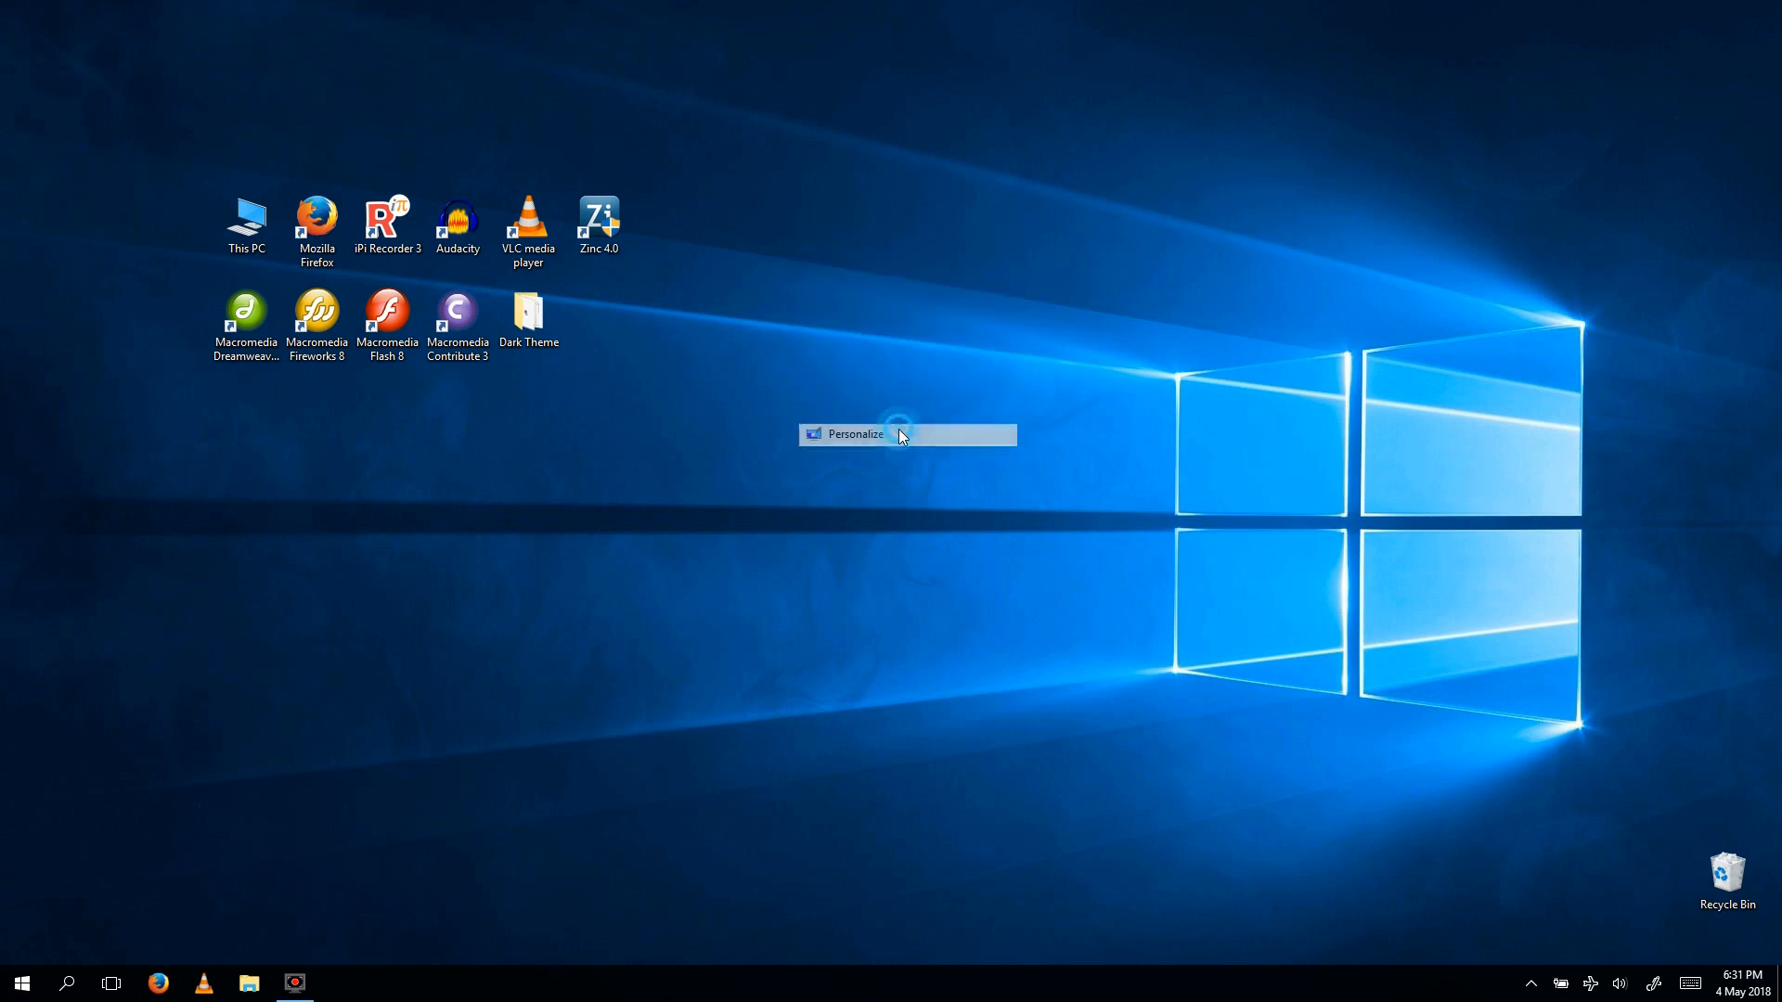
Apply the Arc-dark flatabulous theme from Personalization > Themes.
left_click(854, 434)
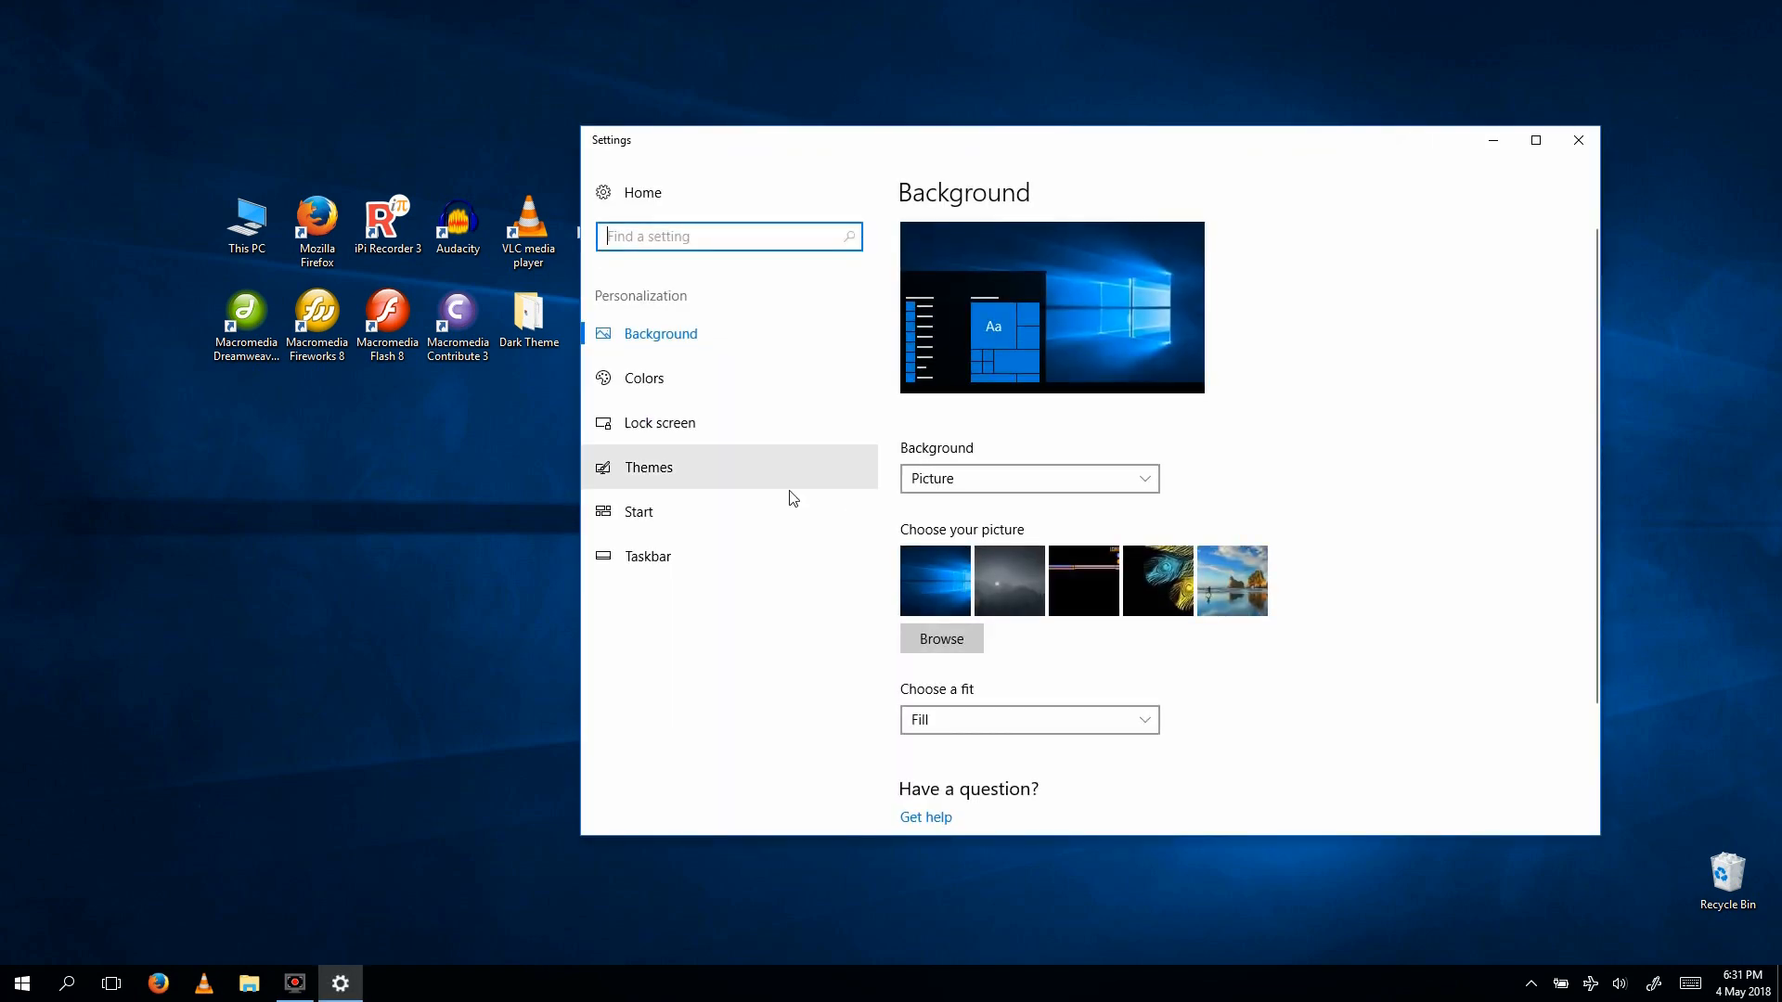
left_click(648, 468)
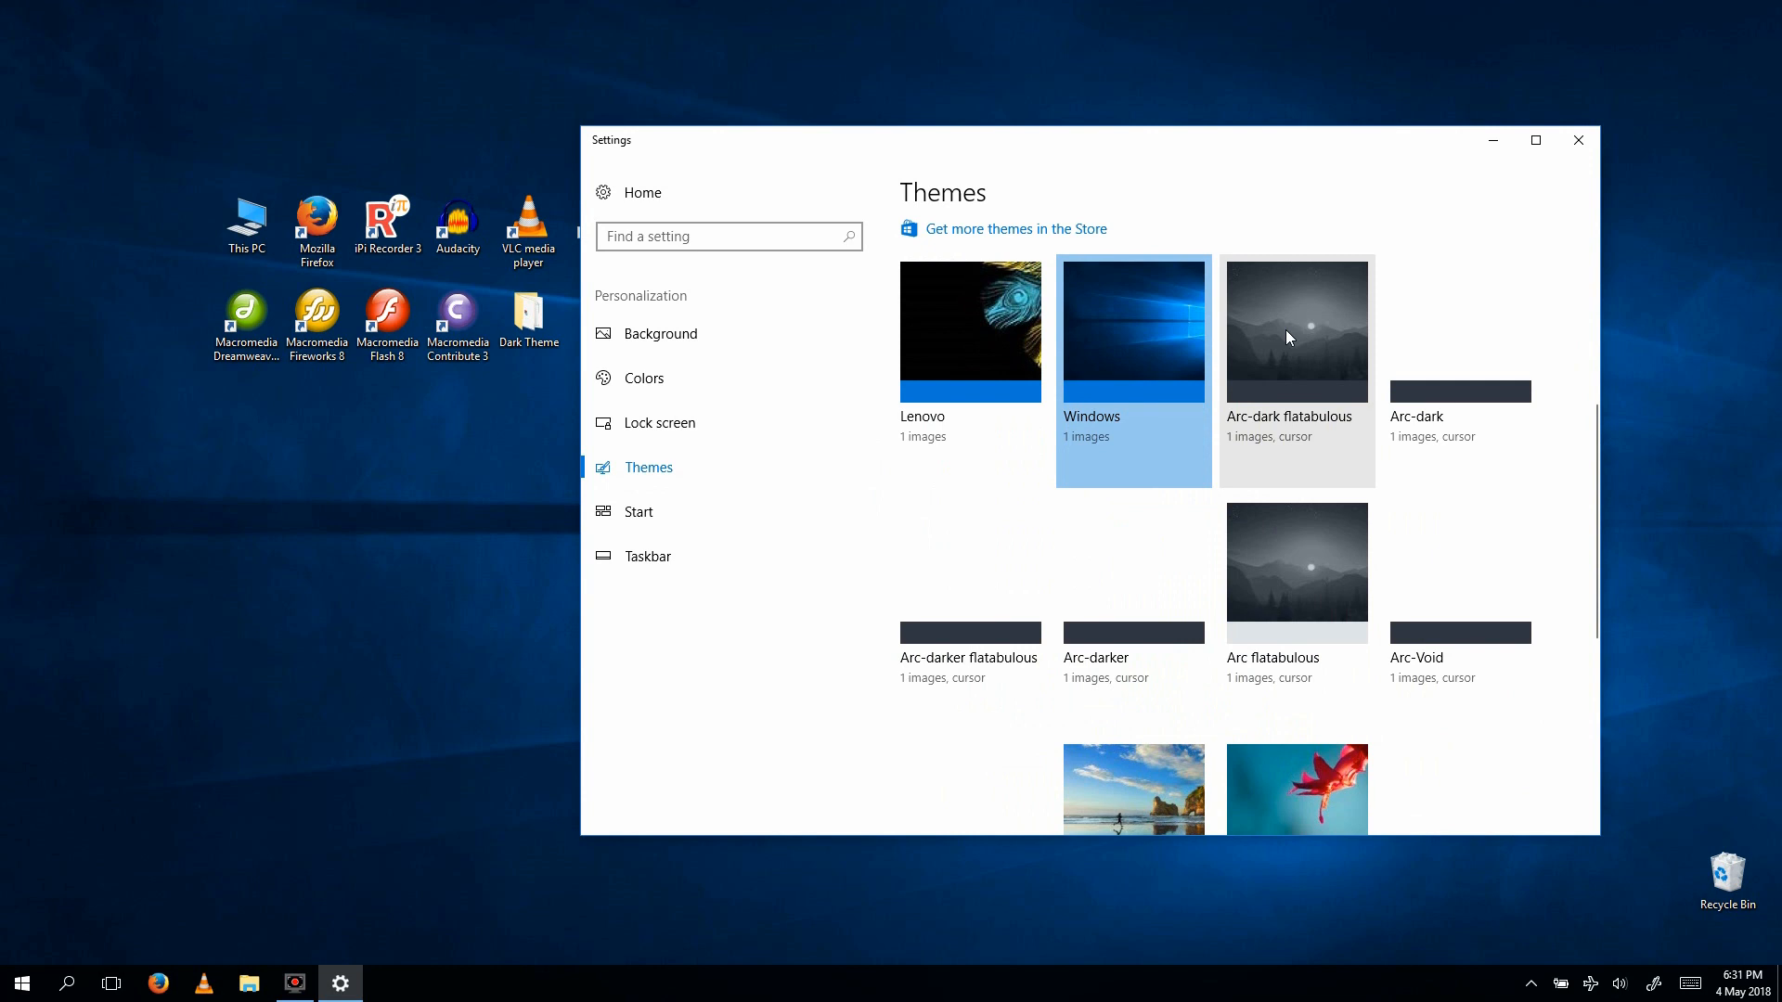
left_click(1293, 330)
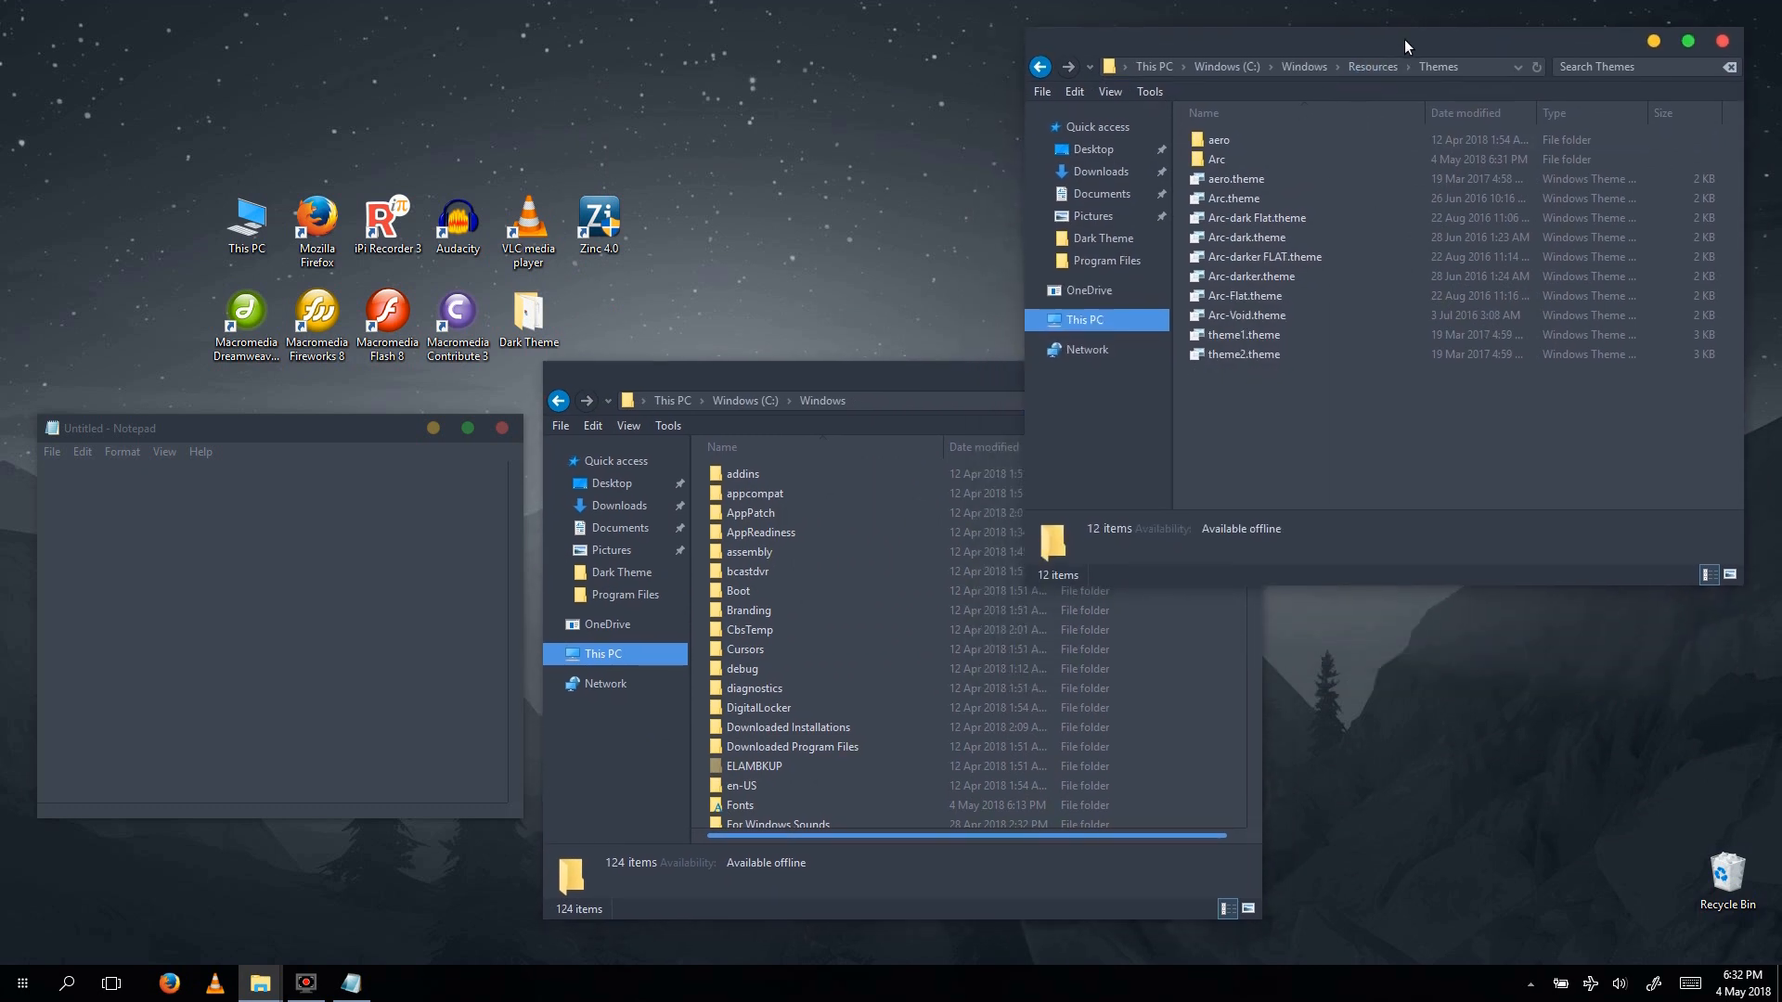
mouse_move(306, 444)
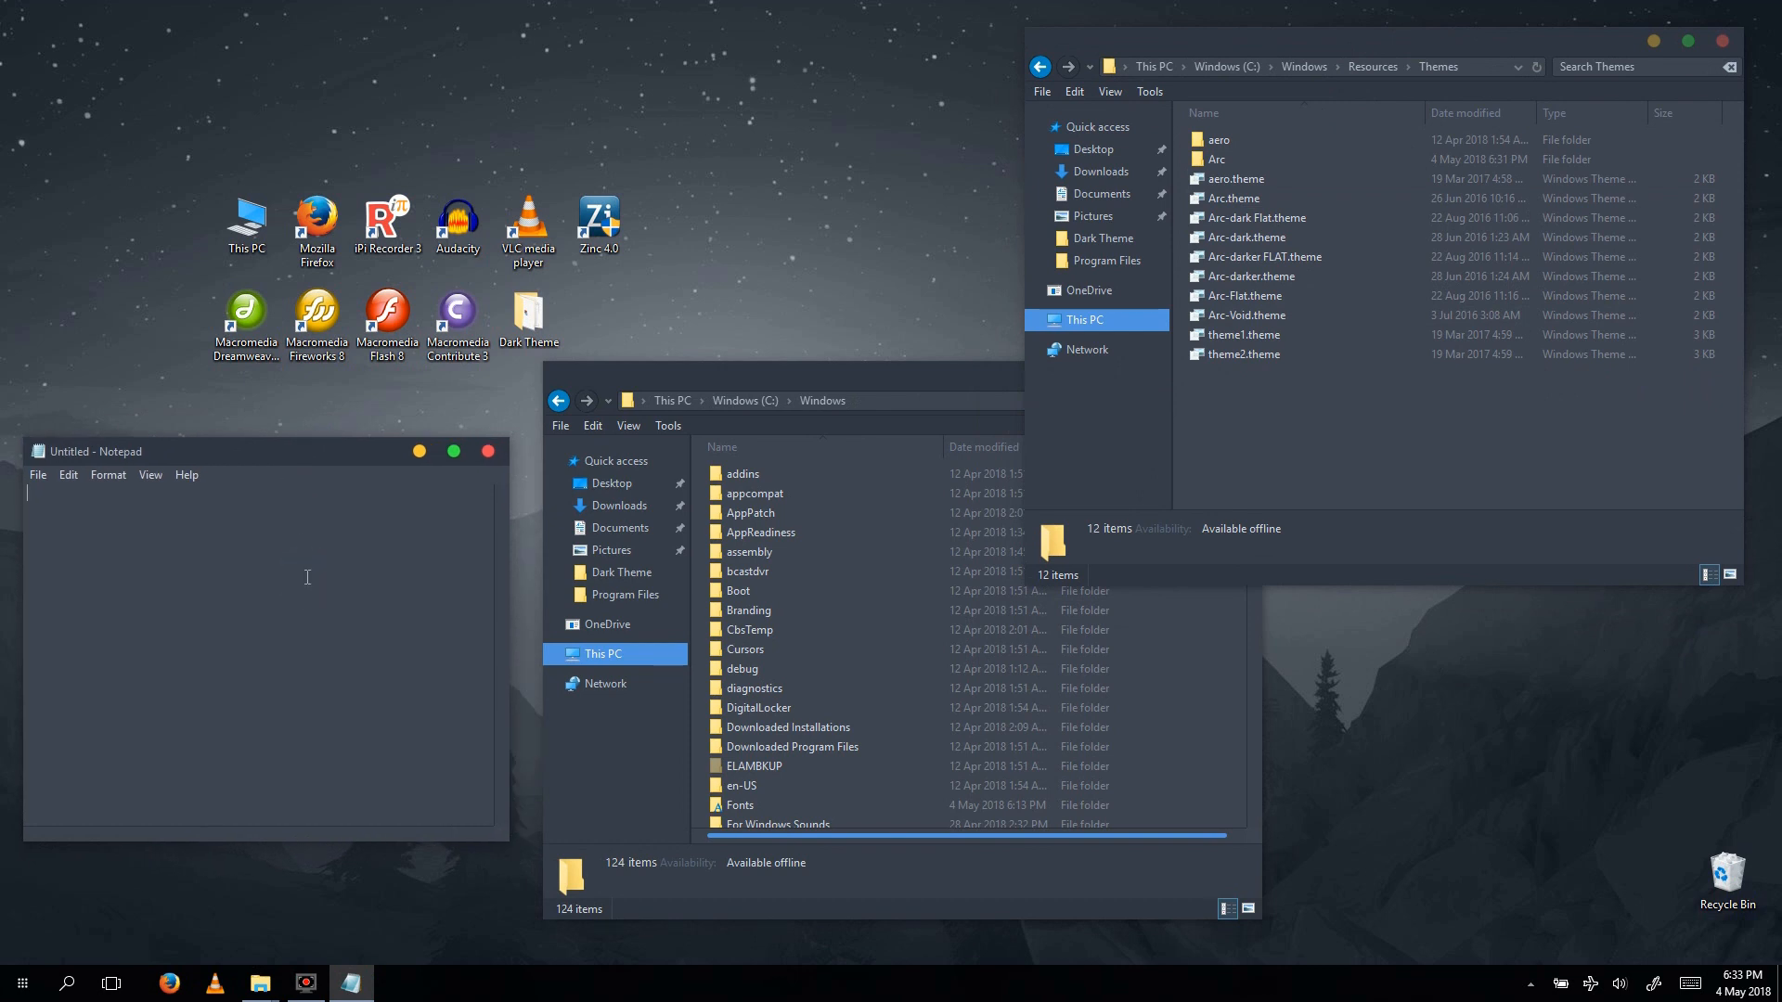
Write "This is so....beautiful..." in the dark-themed Notepad window.
type("This is so...")
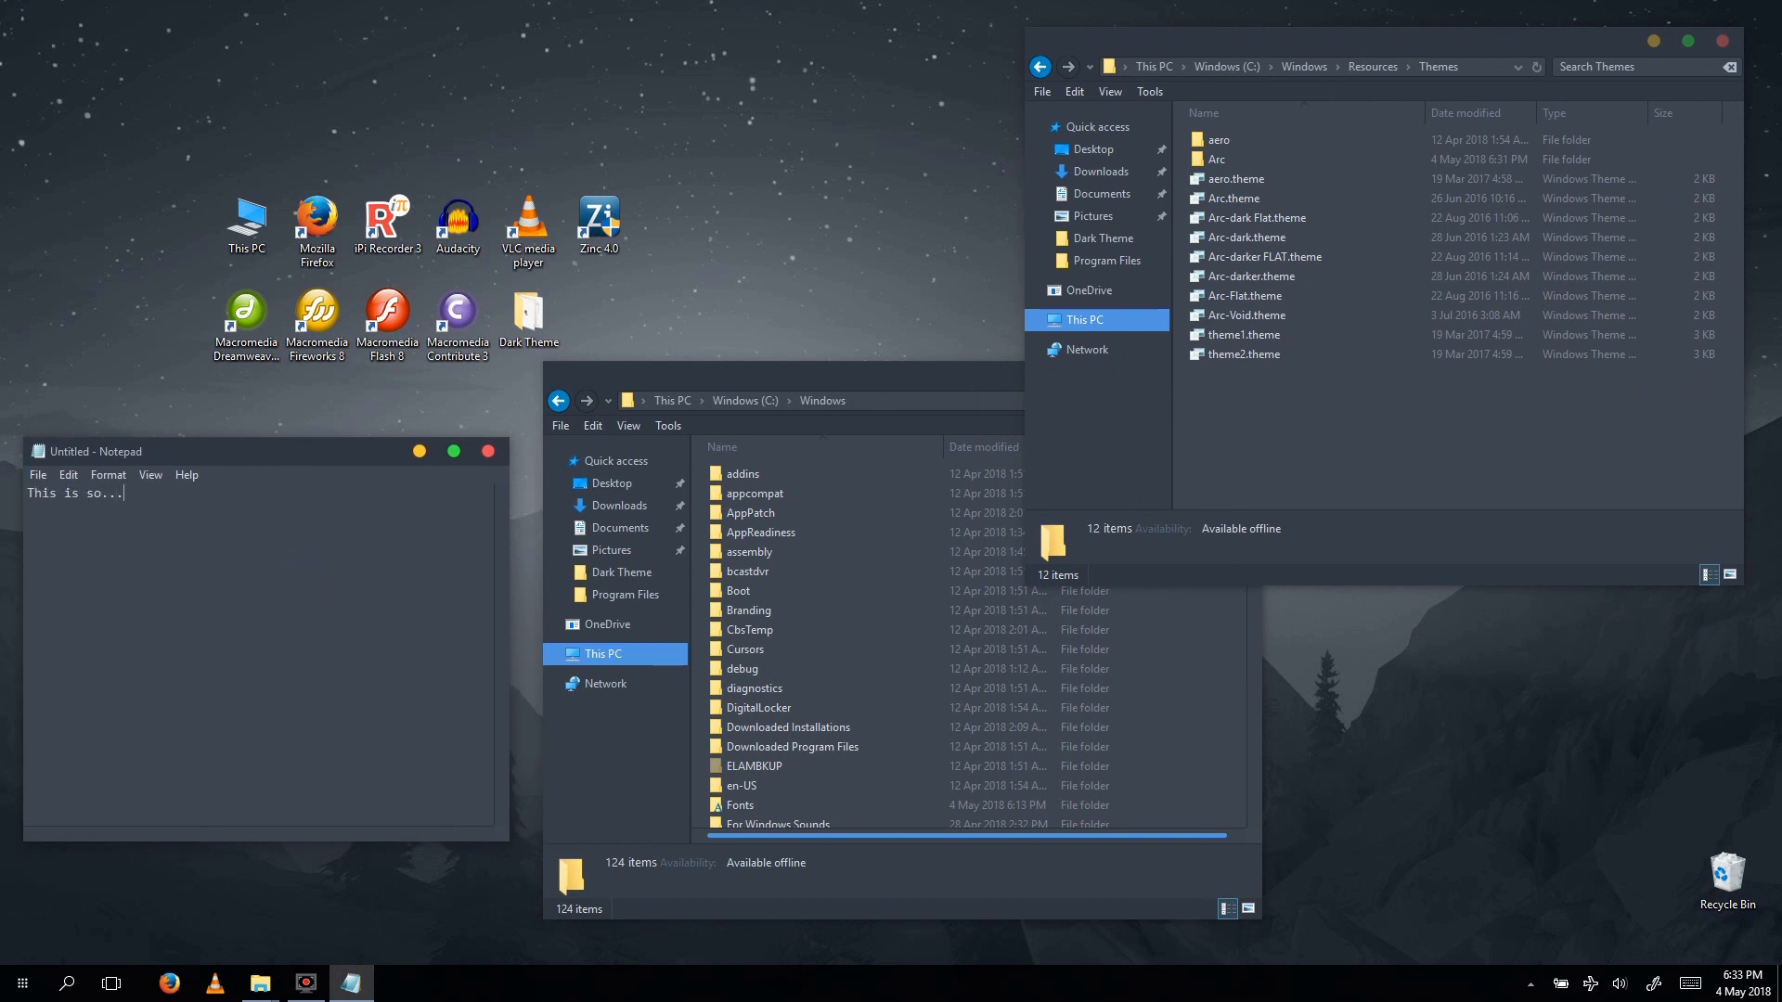
type(".beautiful")
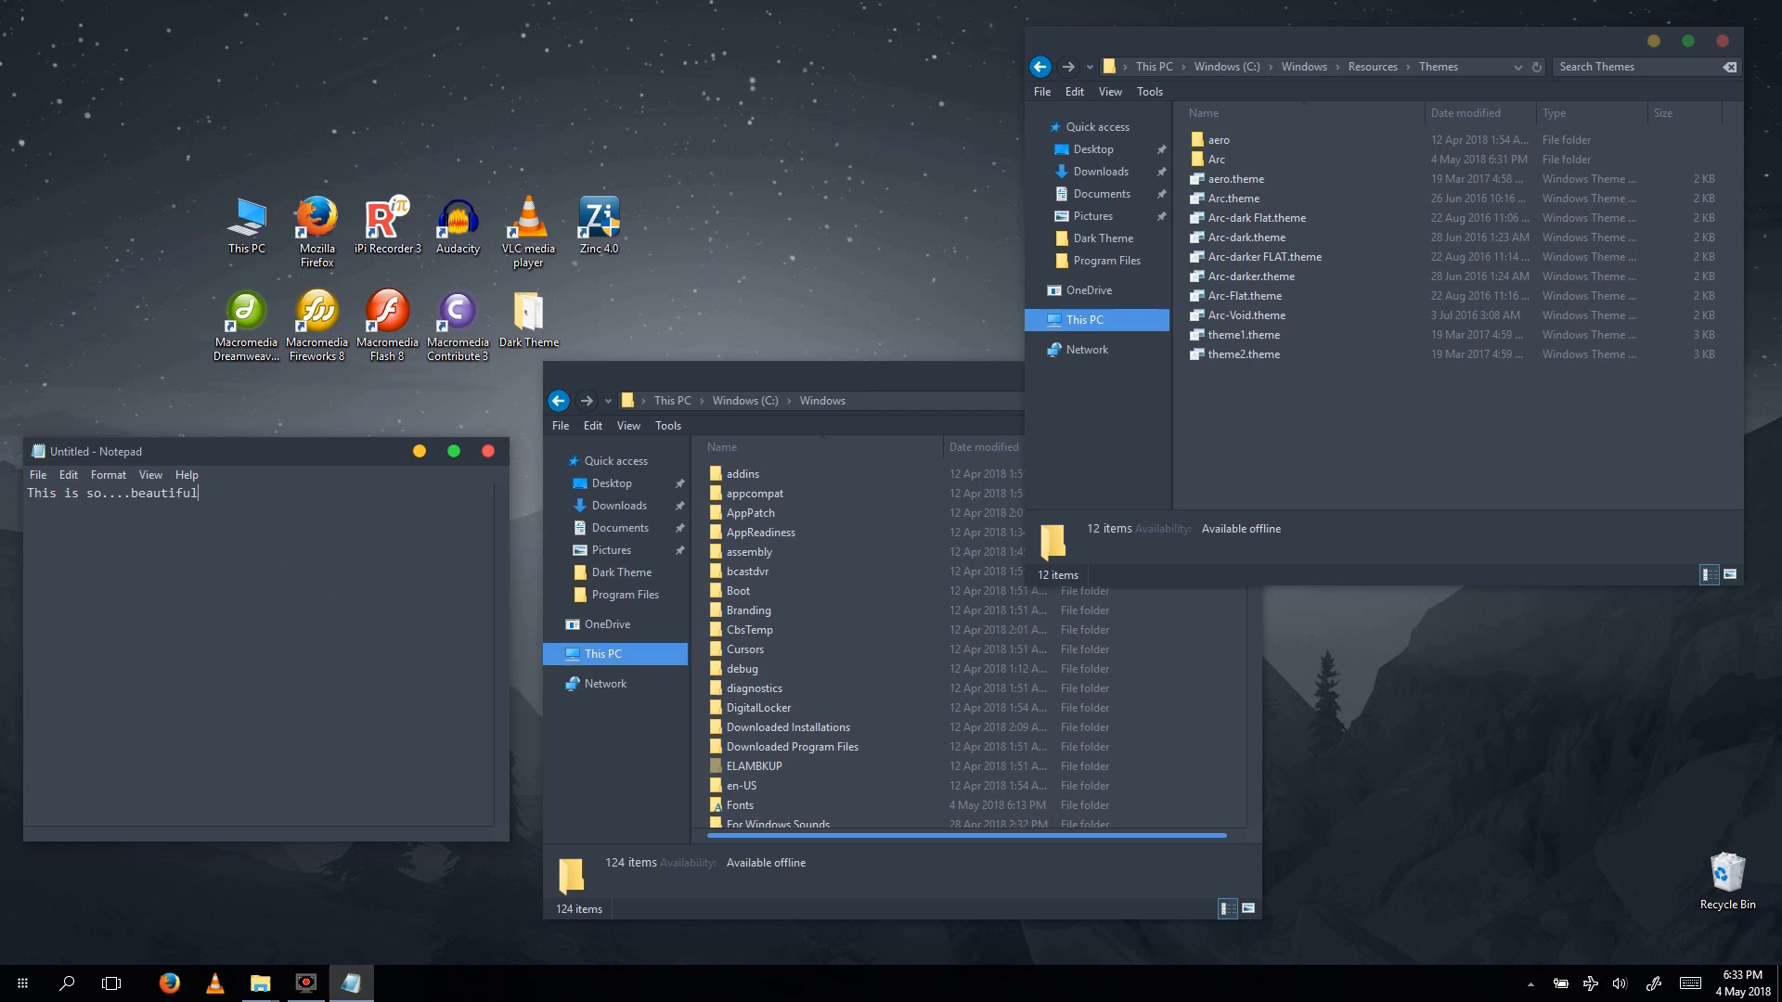
type("...")
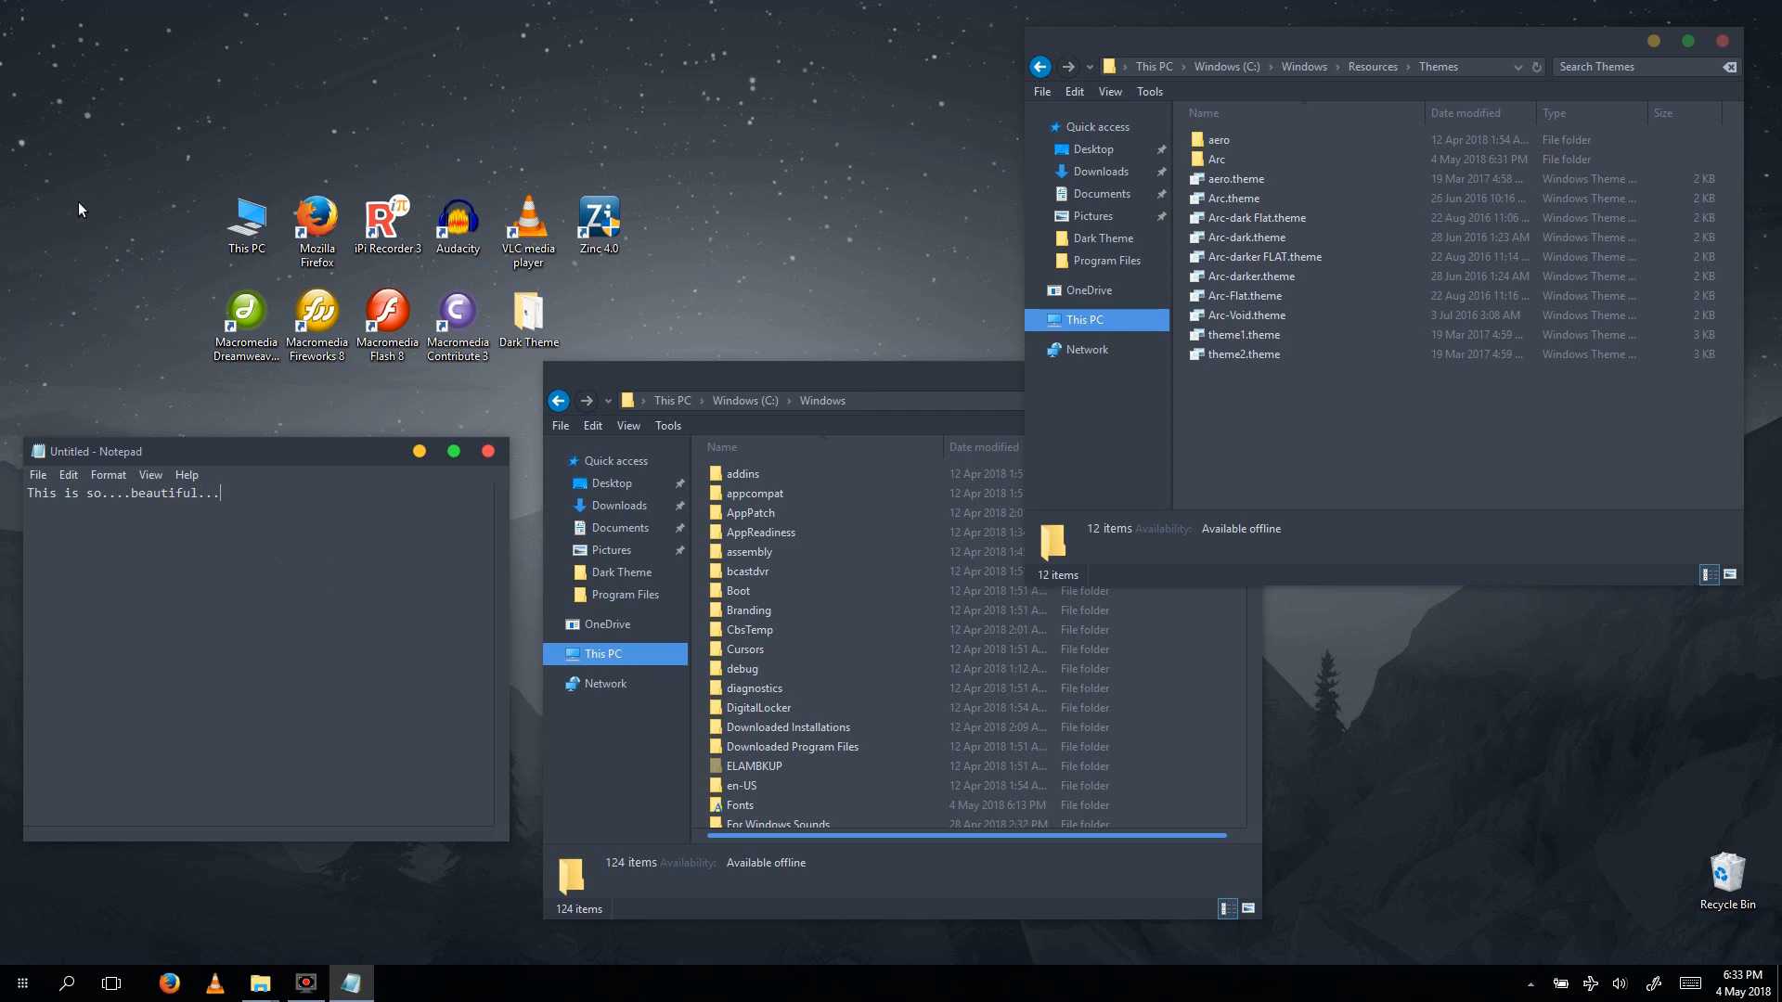